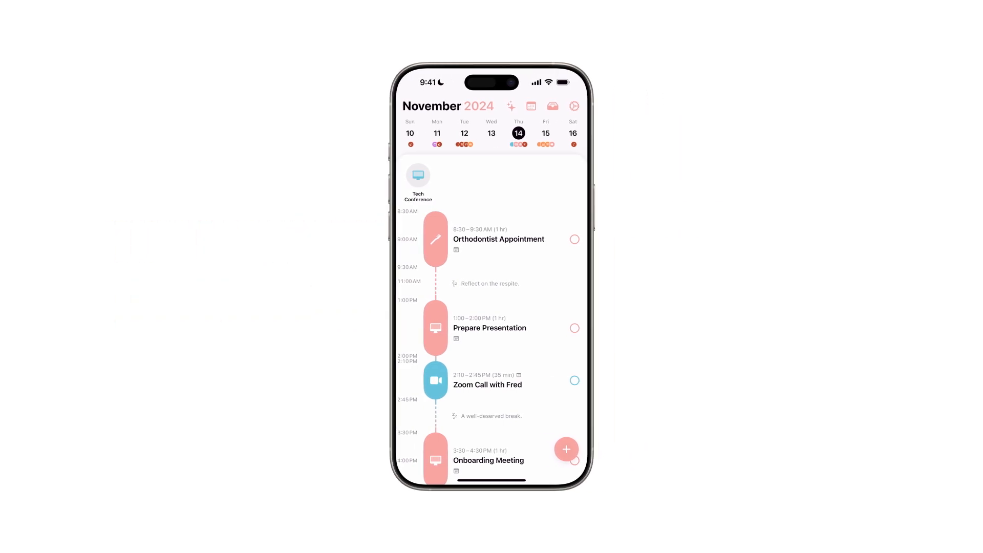
Step: Create a new task named 'Gym workout'
{"action": "left_click", "coordinate": [567, 450]}
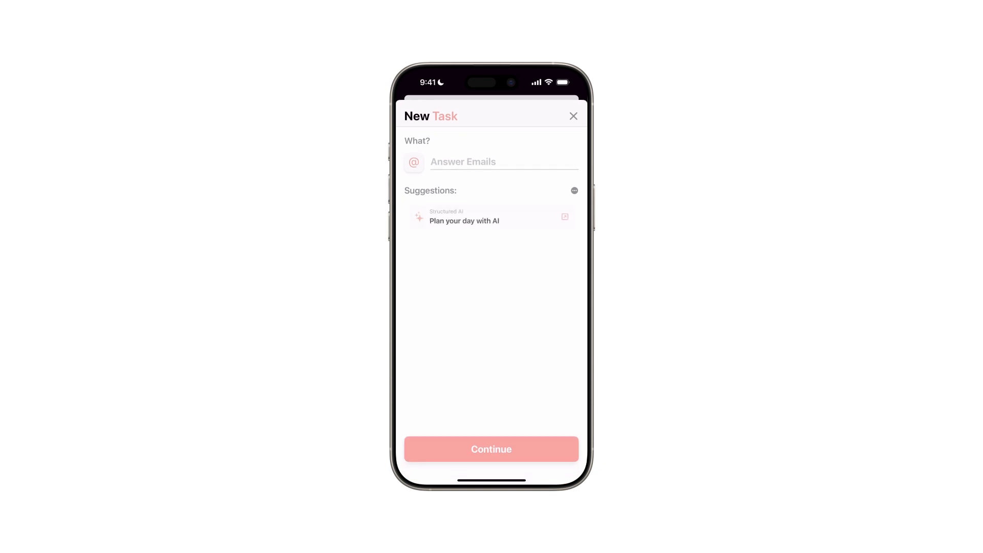
{"action": "type", "text": "Gym workout"}
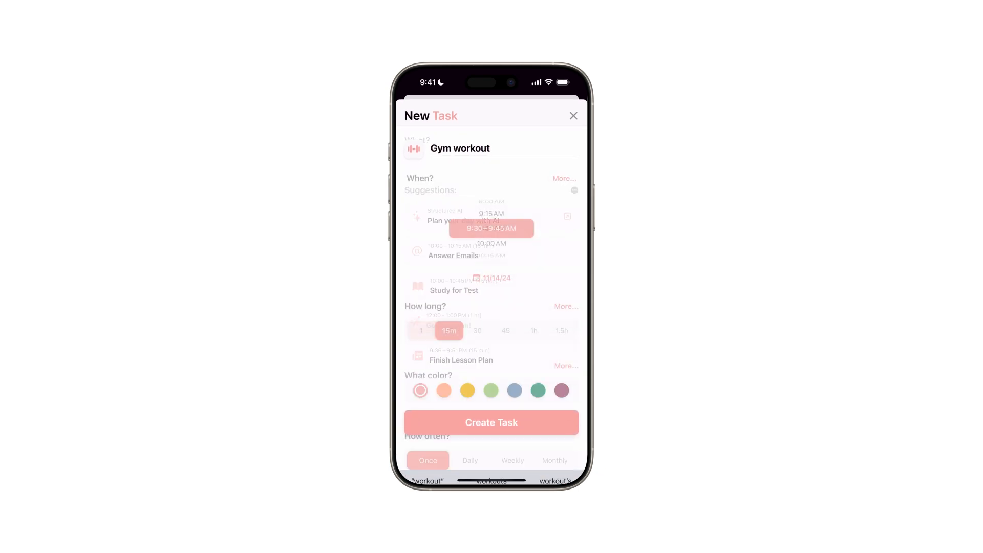
Step: Make Gym workout last 1 hour (9:30–10:30 AM) and change its repetition from once to repeating
{"action": "left_click", "coordinate": [534, 329]}
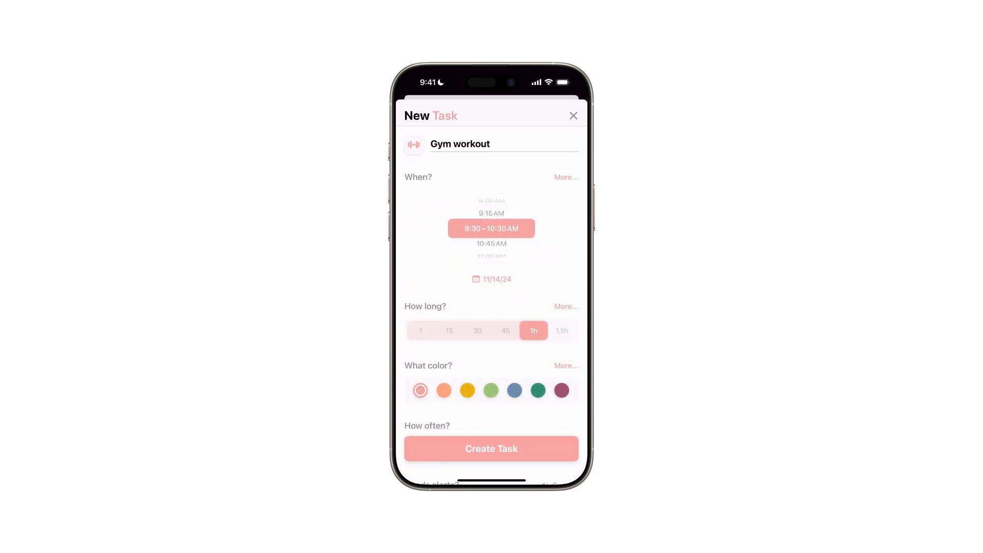
{"action": "scroll", "scroll_direction": "down", "scroll_amount": 3}
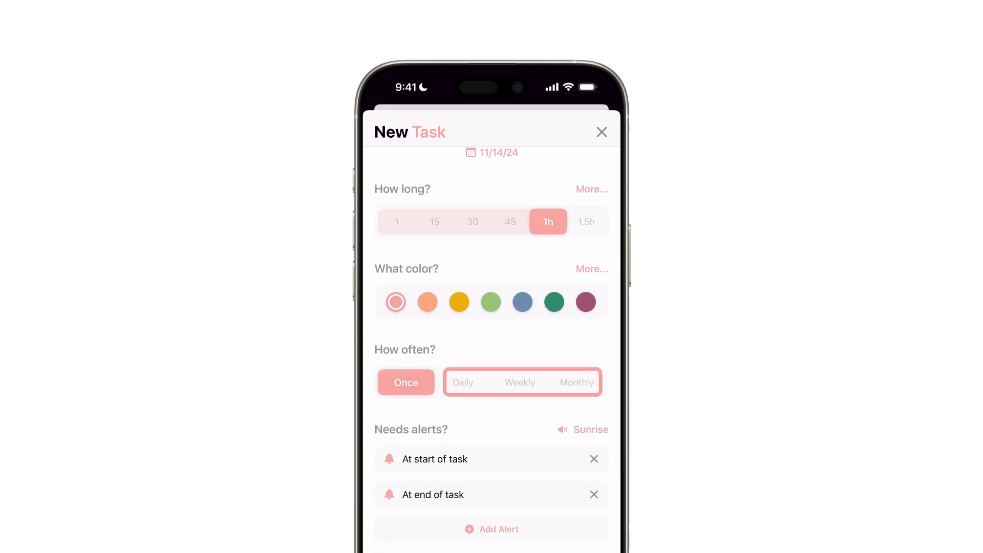
{"action": "left_click", "coordinate": [405, 383]}
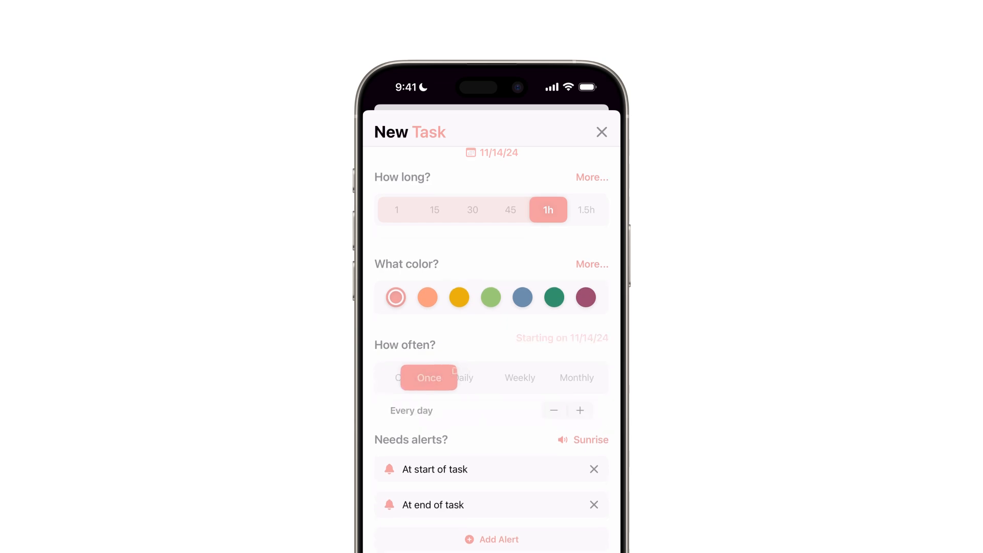
Step: Set the task to repeat daily, every 2 days starting 11/14/24
{"action": "left_click", "coordinate": [462, 371]}
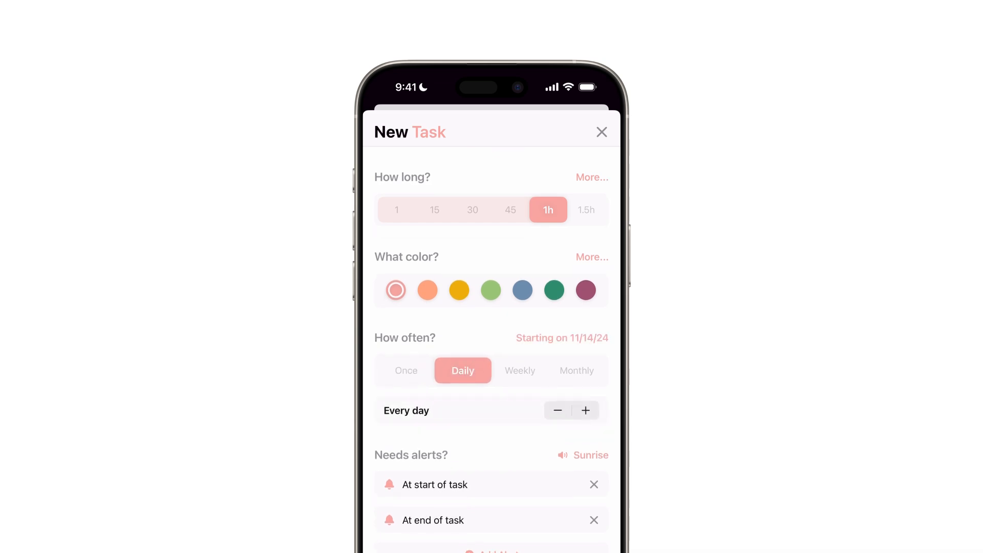
{"action": "left_click", "coordinate": [586, 410]}
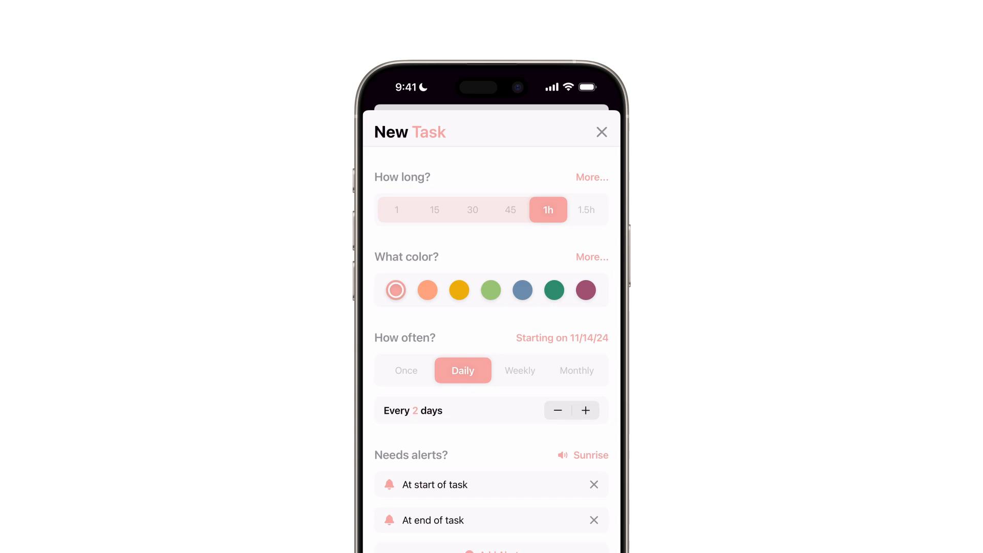
Step: Switch to weekly repetition every 2 weeks on Sunday and Saturday instead of Thursday
{"action": "left_click", "coordinate": [520, 371]}
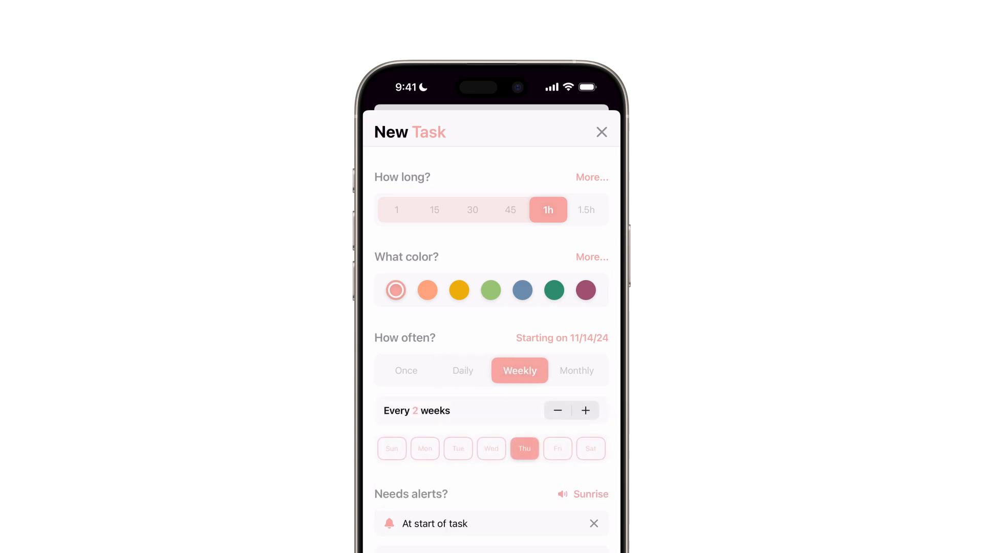
{"action": "left_click", "coordinate": [558, 411]}
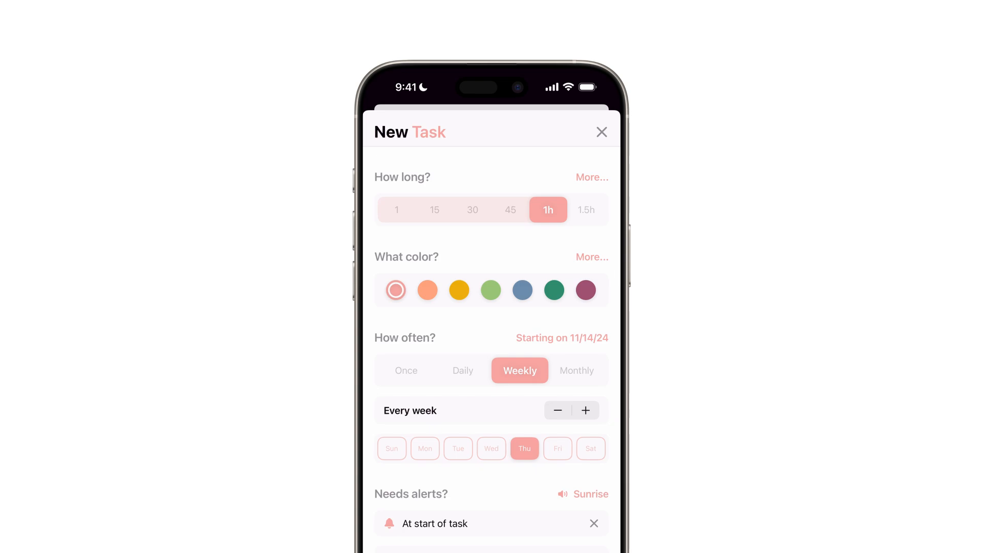
{"action": "left_click", "coordinate": [590, 448]}
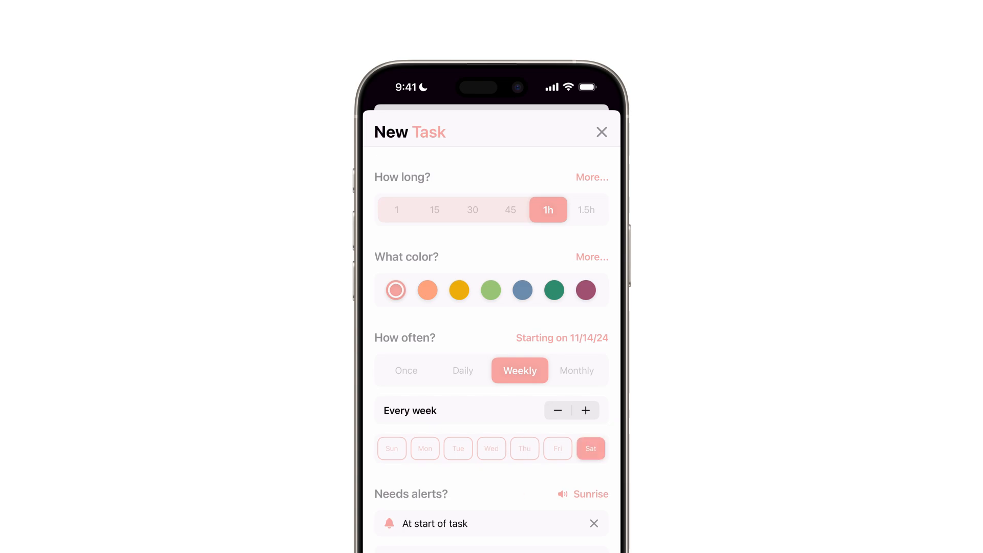
{"action": "left_click", "coordinate": [391, 448]}
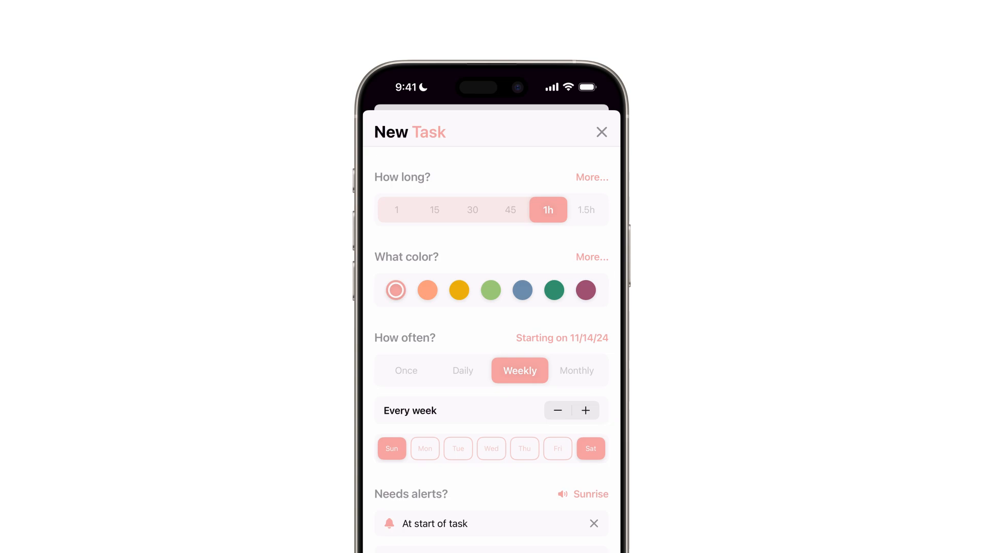
{"action": "left_click", "coordinate": [586, 409]}
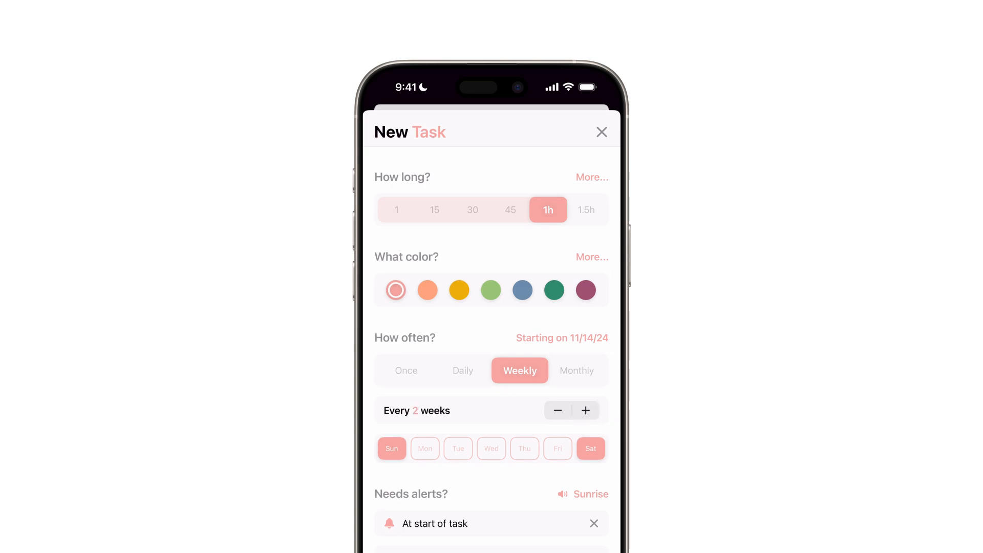
Step: Switch to monthly repetition every 12 months starting 11/14/24
{"action": "left_click", "coordinate": [577, 371]}
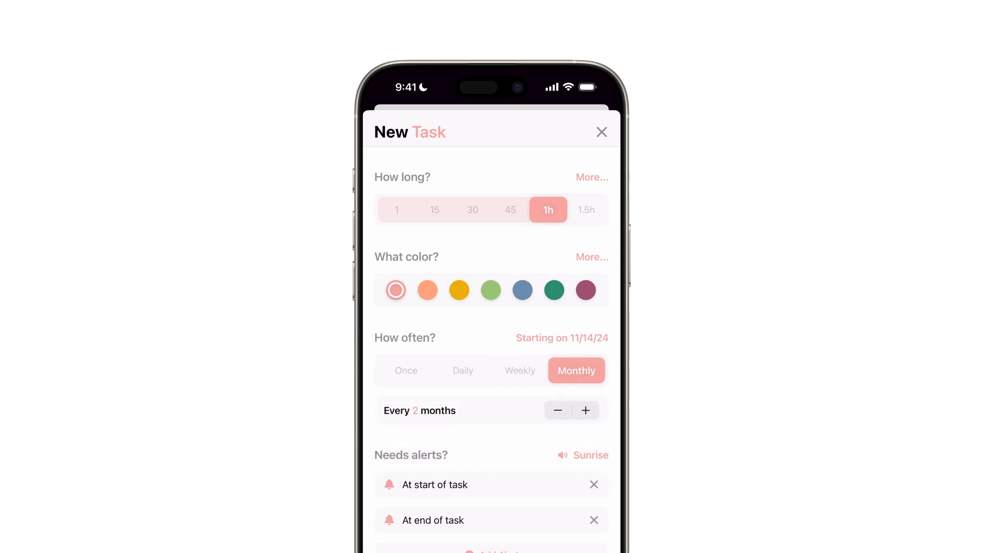
{"action": "left_click", "coordinate": [585, 410]}
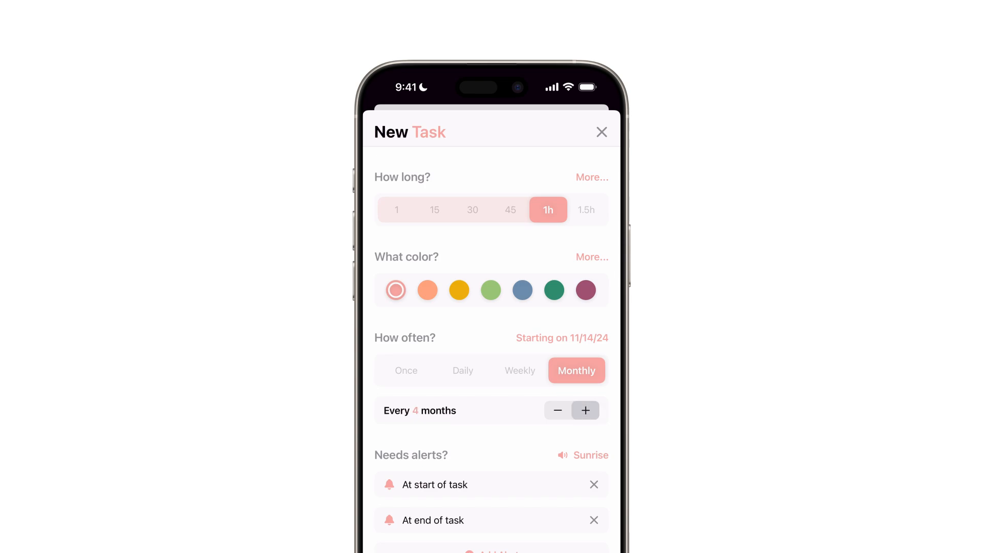
{"action": "left_click", "coordinate": [585, 410]}
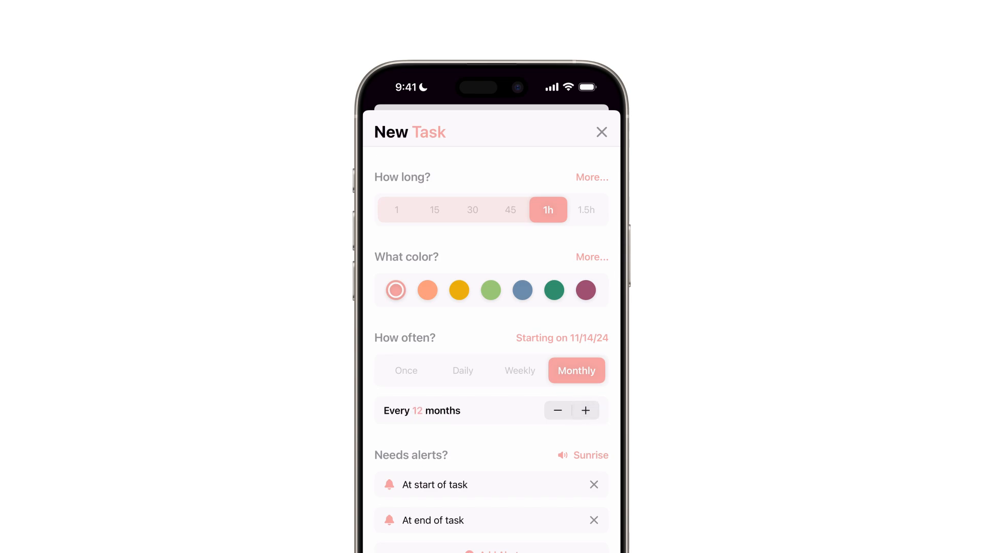
Step: Review the repeat start and end dates, then create the recurring Gym workout task on November 14
{"action": "scroll", "scroll_direction": "down", "scroll_amount": 3}
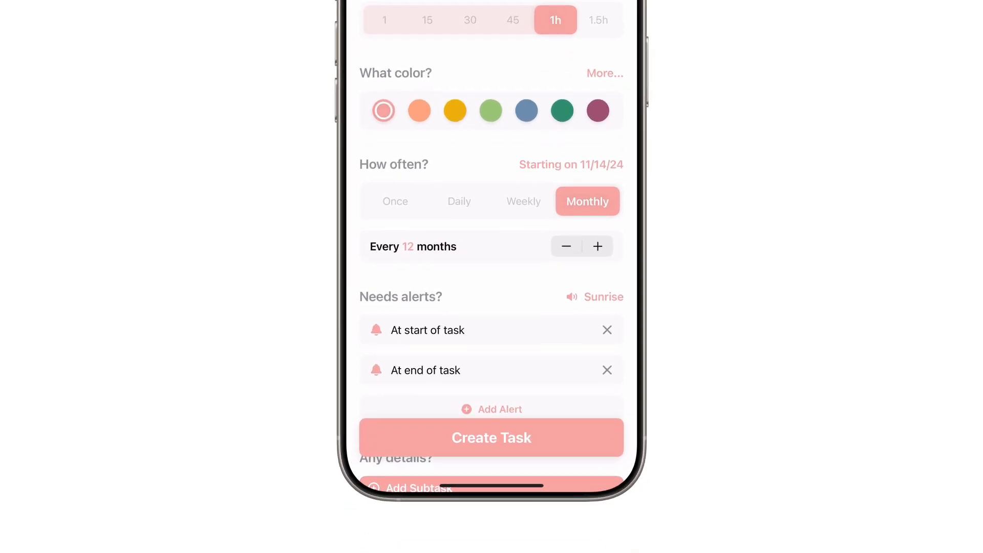
{"action": "left_click", "coordinate": [571, 164]}
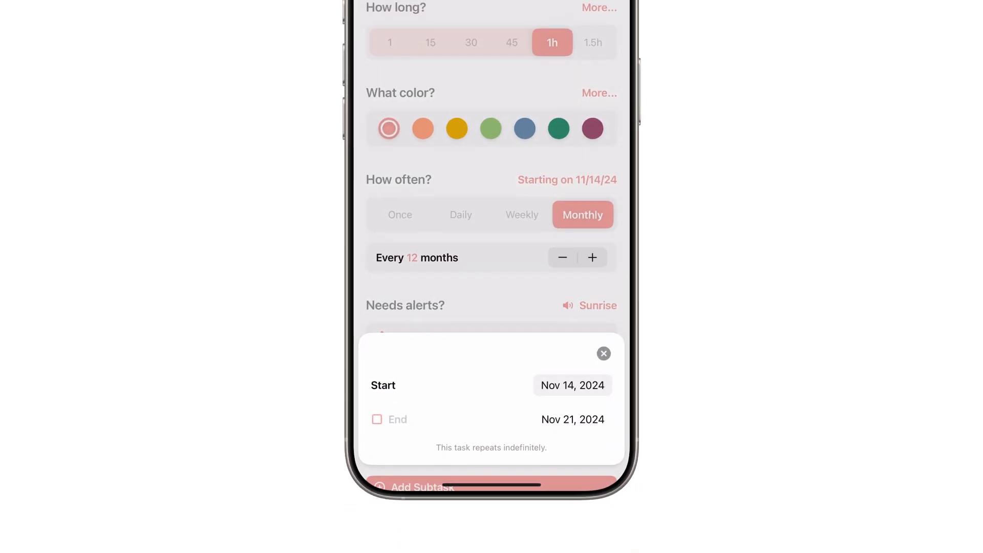
{"action": "left_click", "coordinate": [604, 354]}
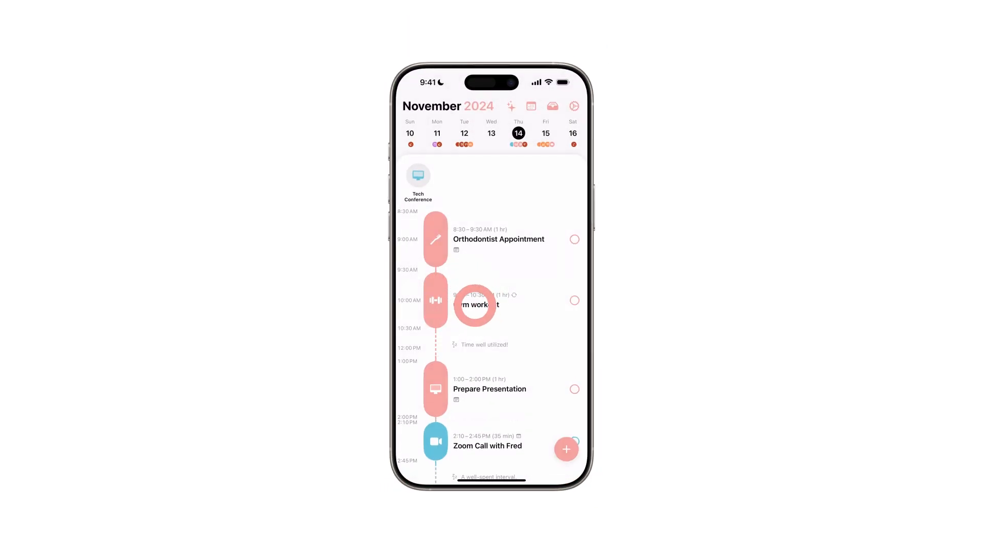
Step: Reopen Gym workout shortened to 45 minutes (9:30–10:15 AM) and update it, prompting which occurrences to change
{"action": "left_click", "coordinate": [475, 305]}
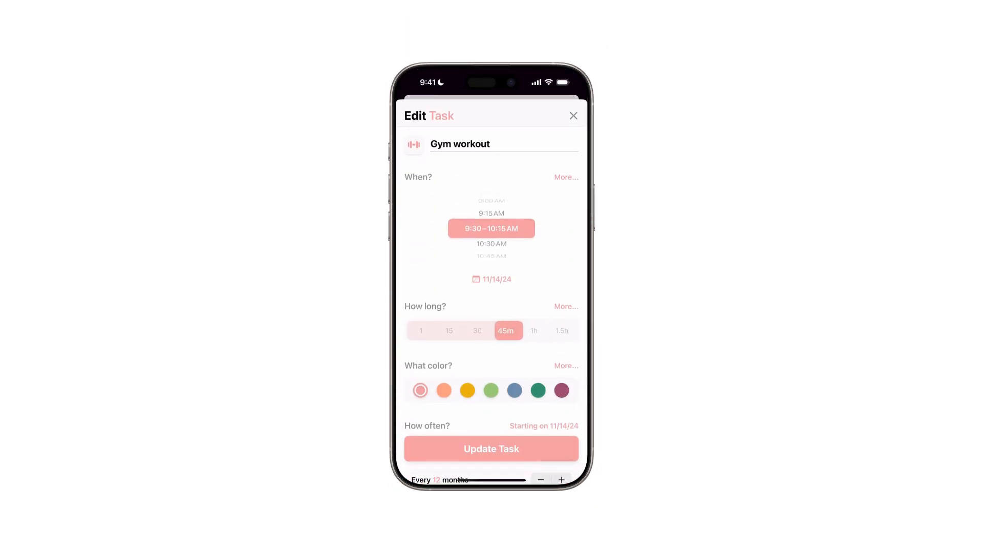
{"action": "left_click", "coordinate": [491, 449]}
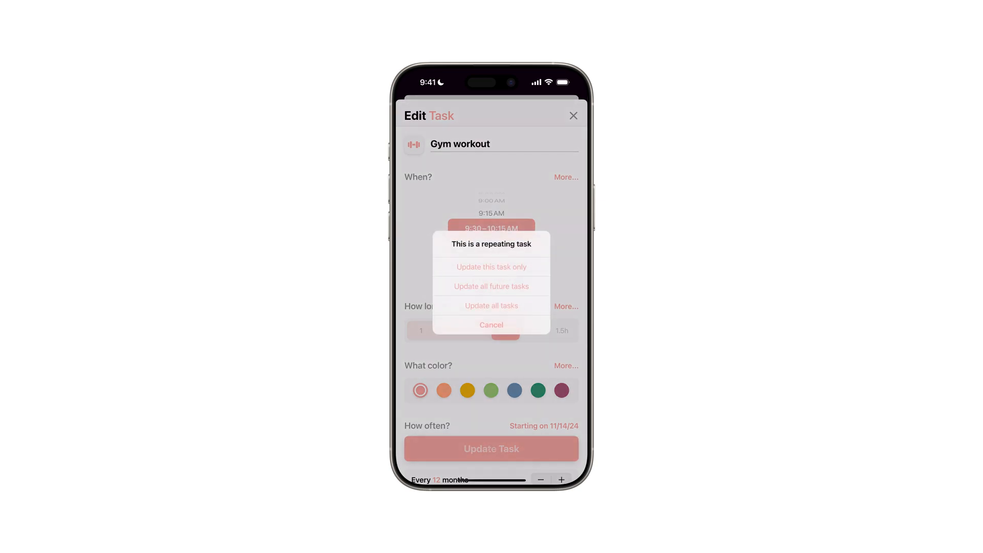